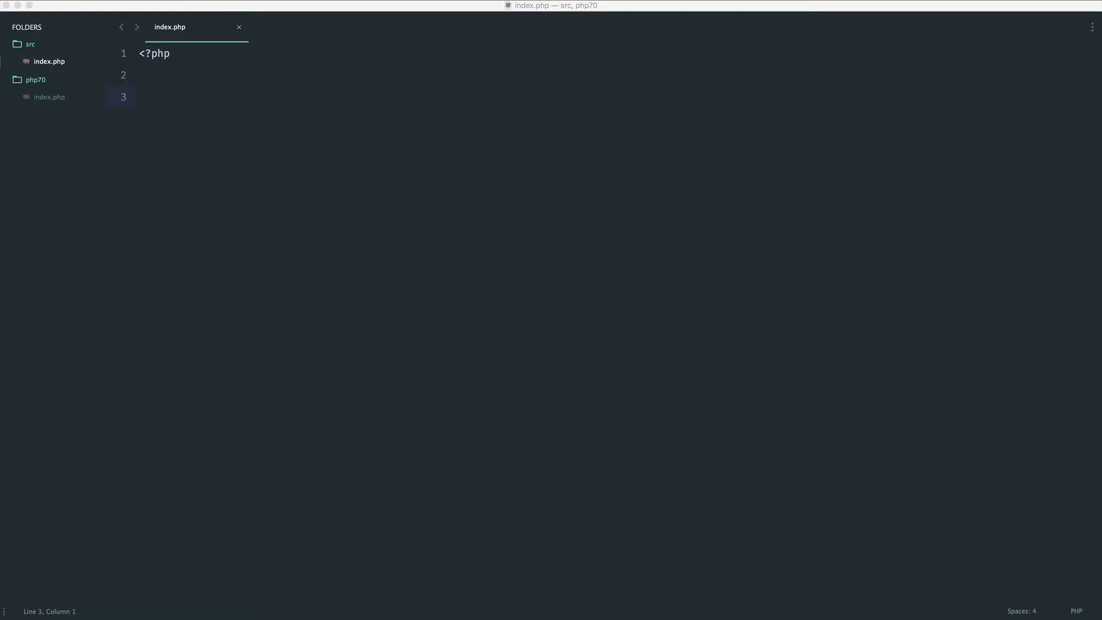
In php70/index.php, change the echoed string '1' to '1a' in the addition test
type("echo 1 + ;")
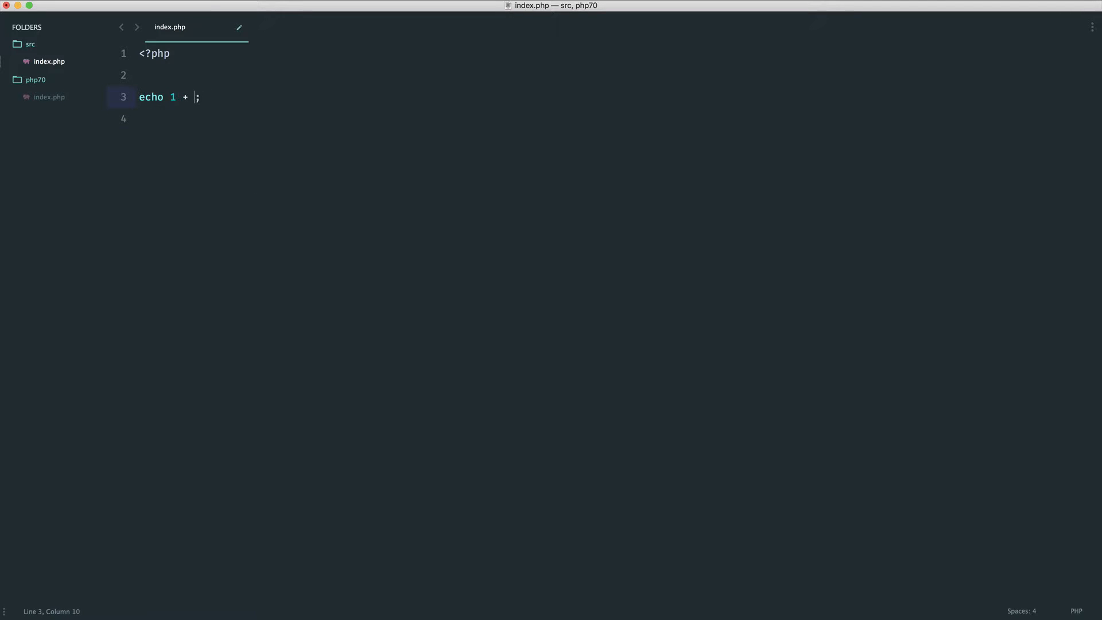
type("'1'")
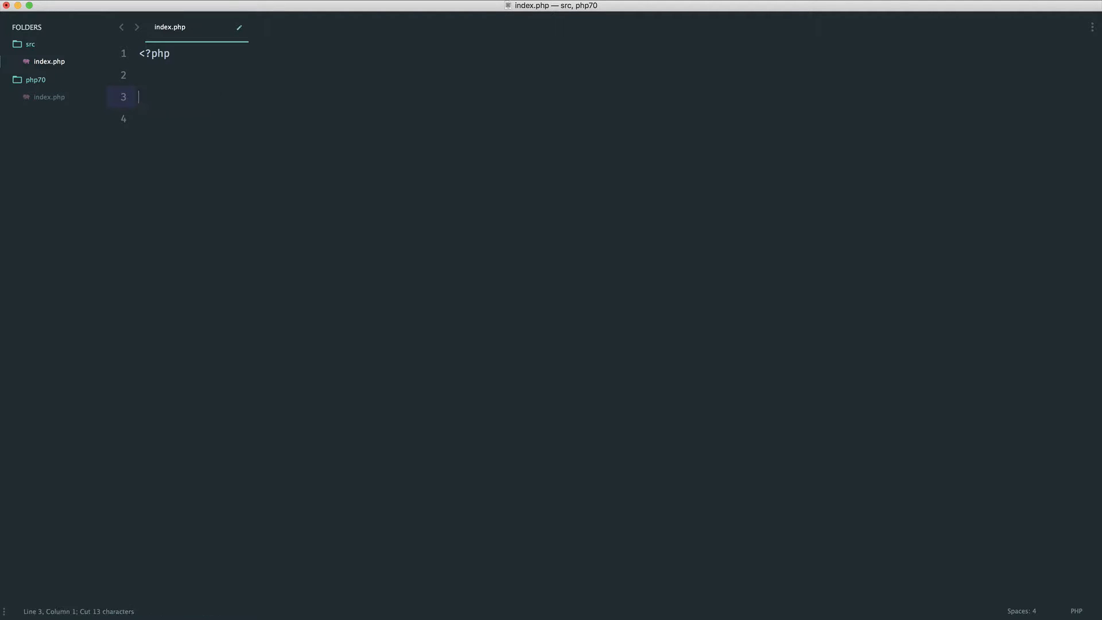
left_click(49, 96)
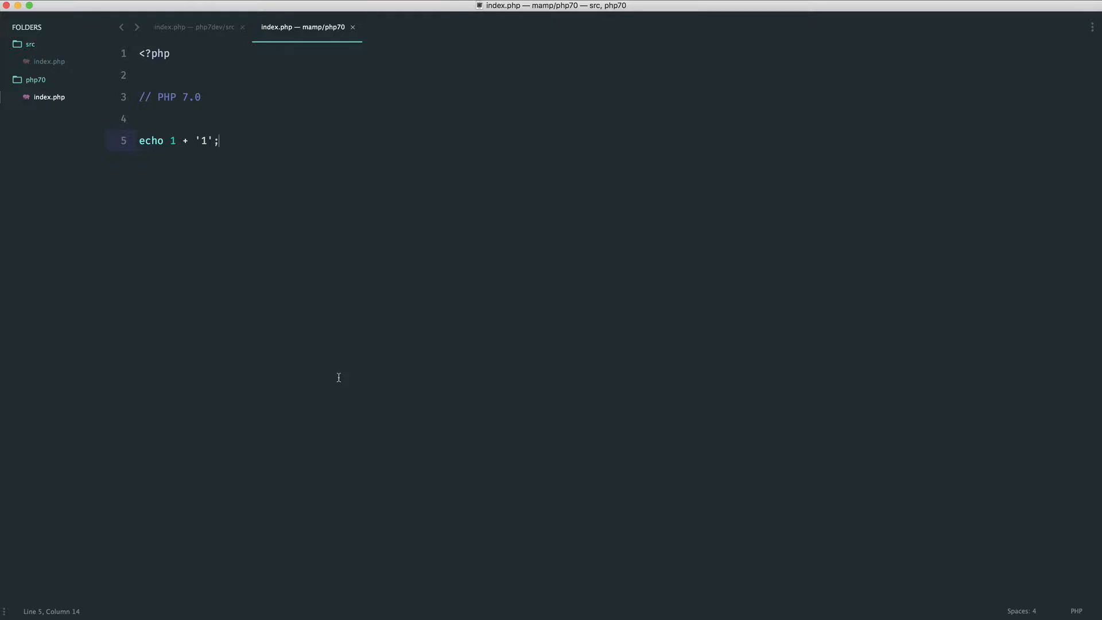
type("a")
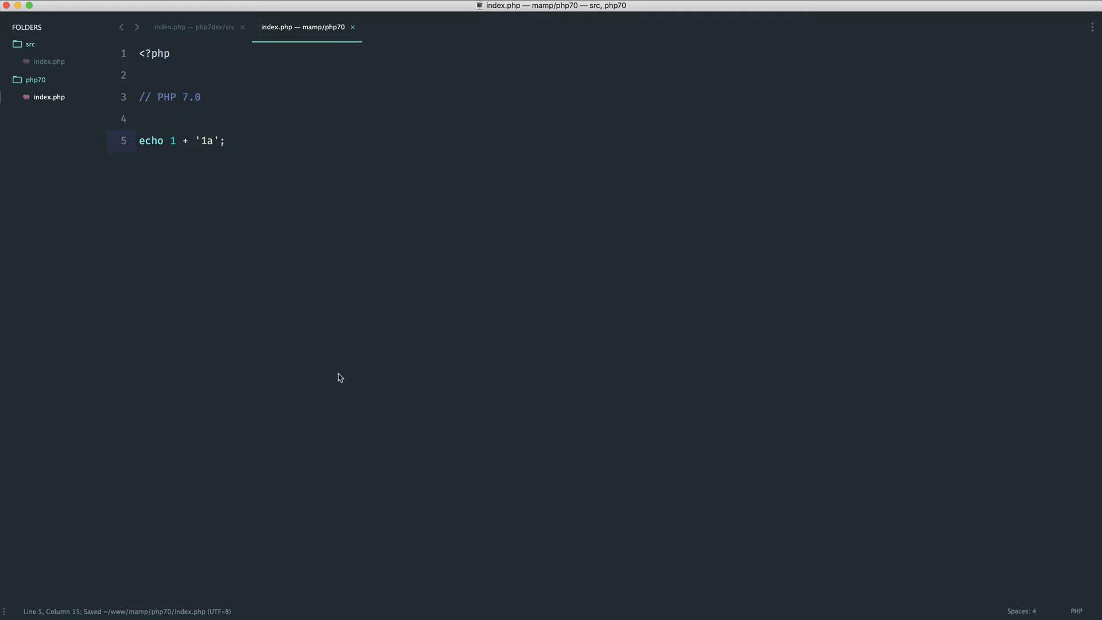
Comment out the '1a' test and add echo (int) 'afgsdfghahfd1'; then save
double_click(206, 140)
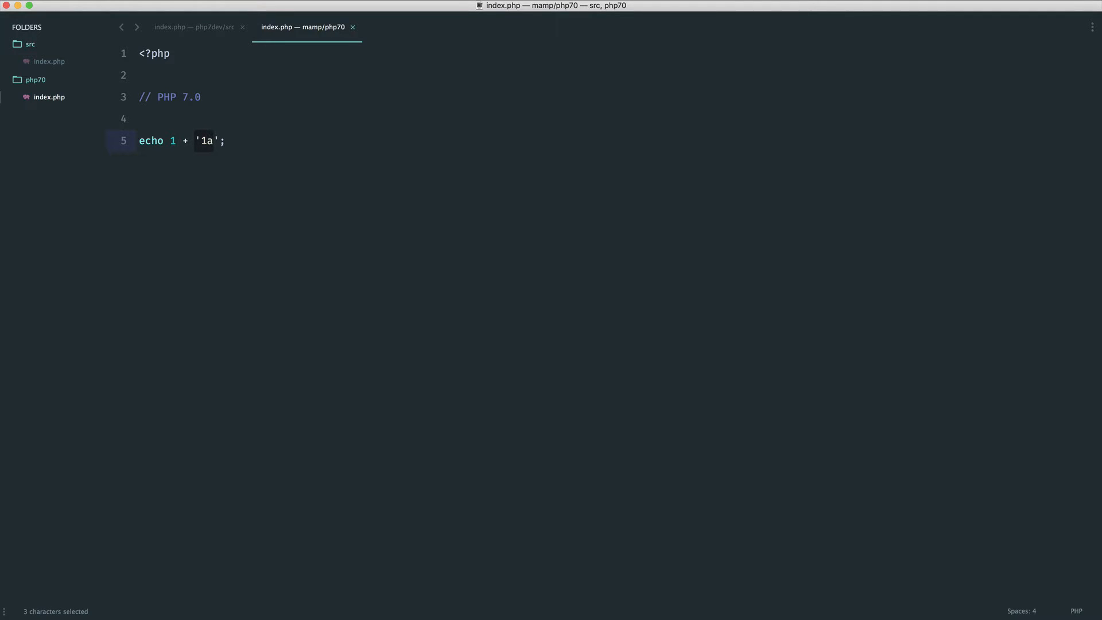
type("echo (int) '1afg';")
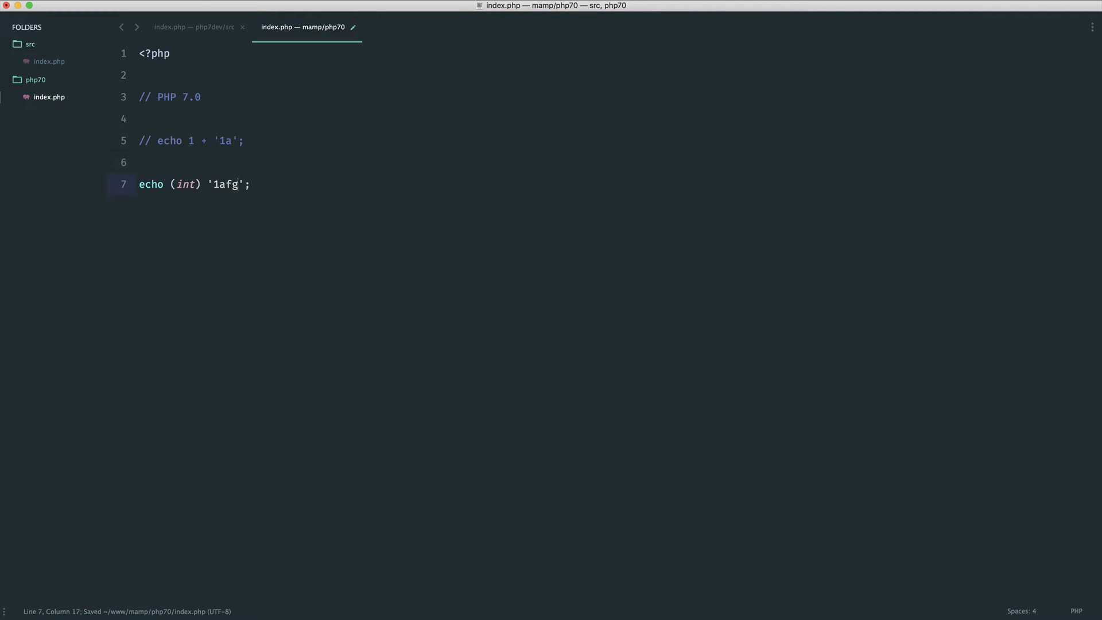
type("sdfghahfd1")
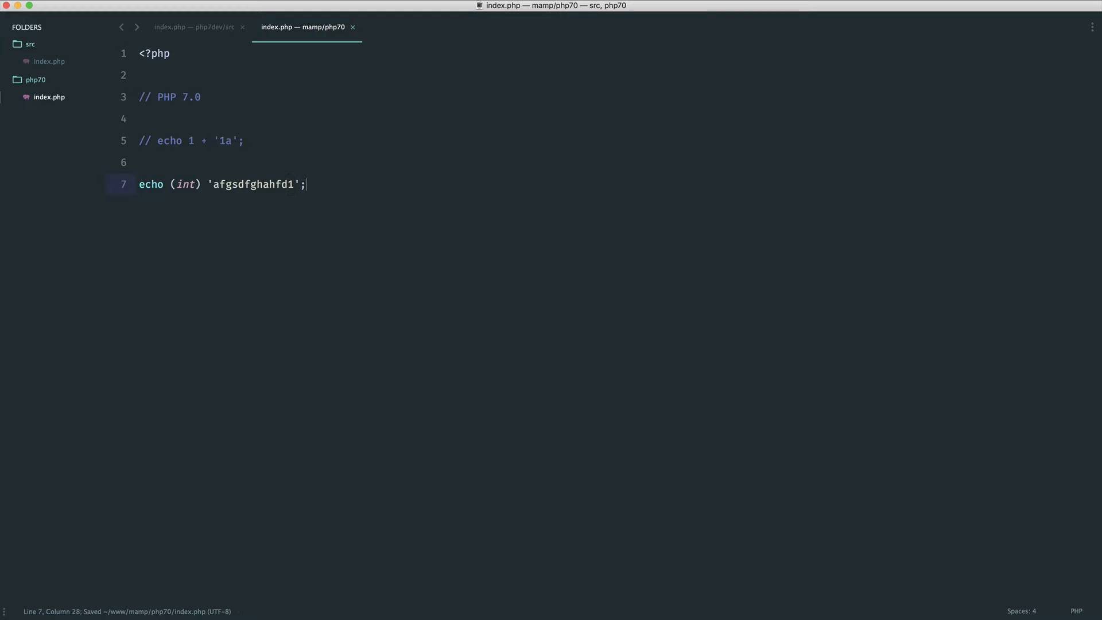
mouse_move(259, 199)
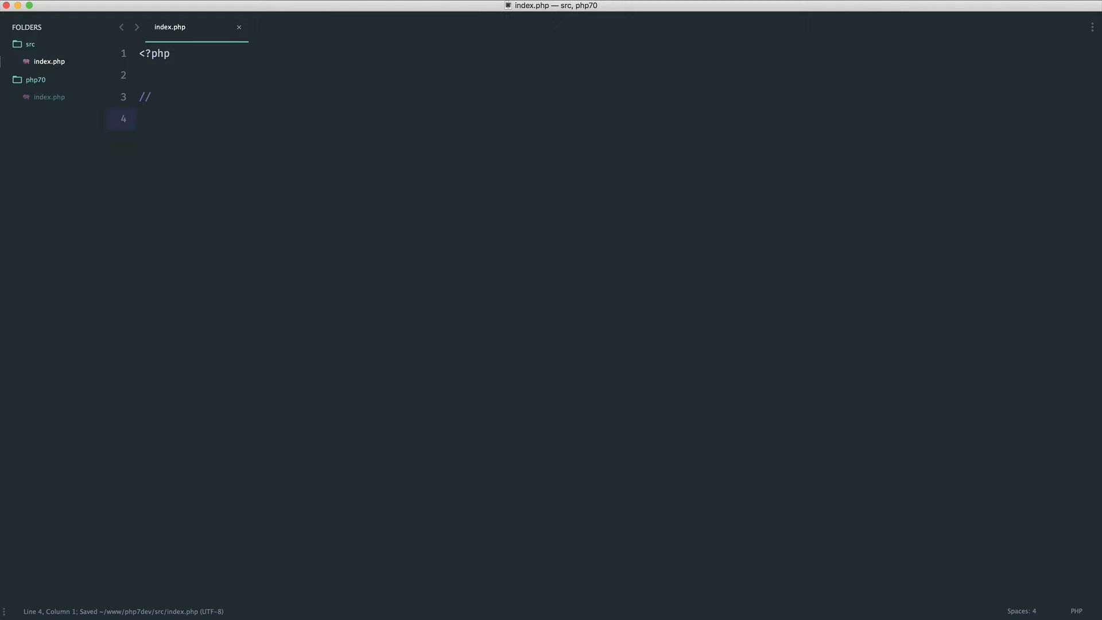
On line 3 write echo 1 + '1a'; adding the number 1 to the string '1a', and save
type("echo")
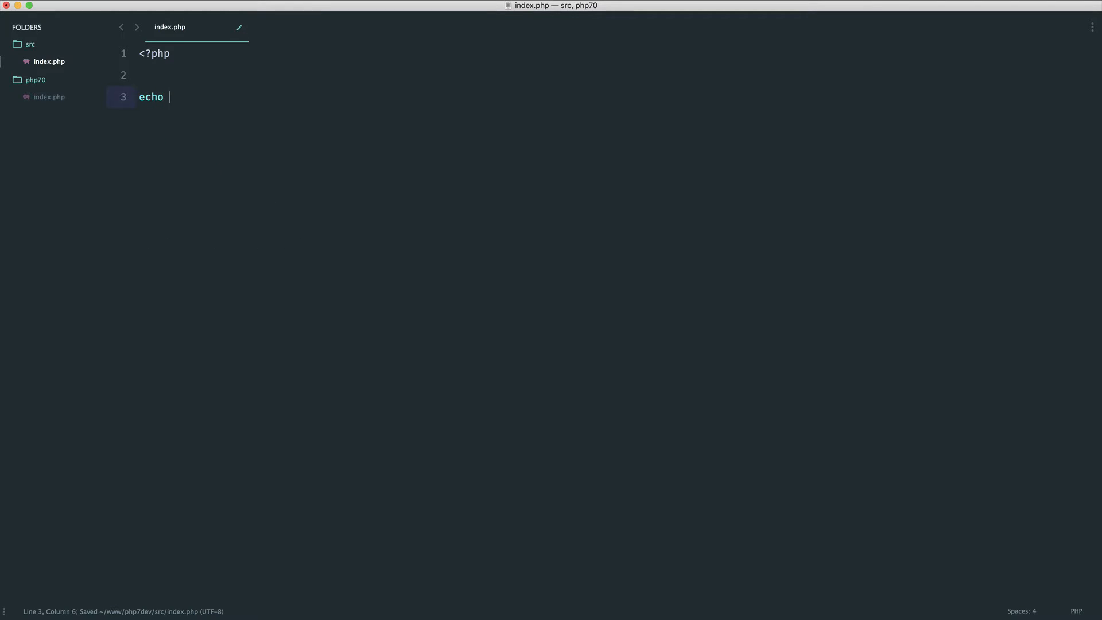
type("1 + ''")
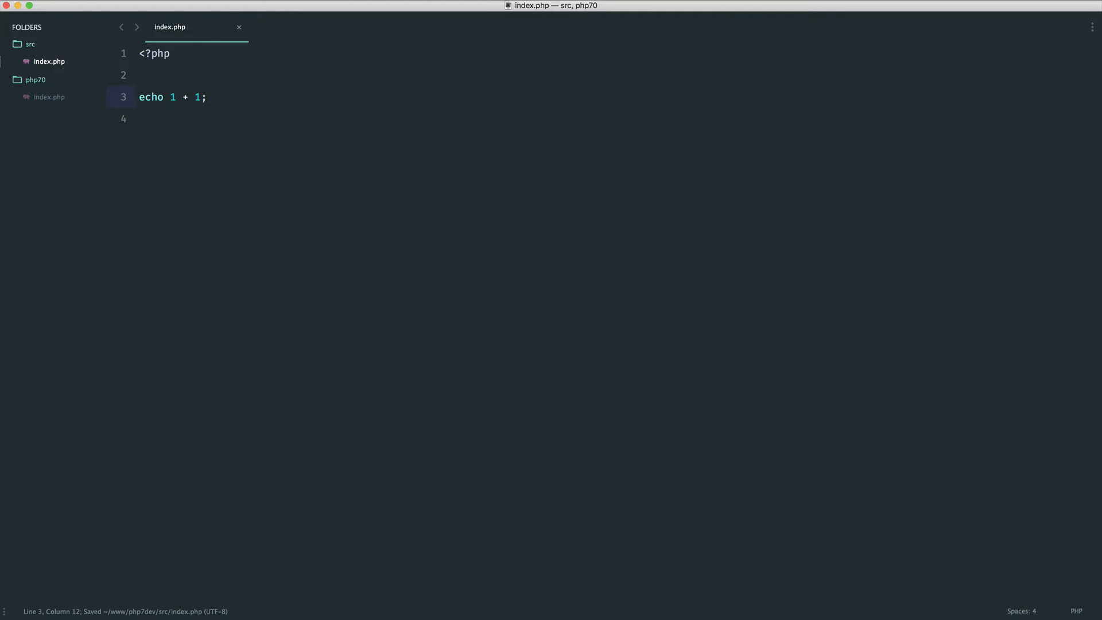
key("Left")
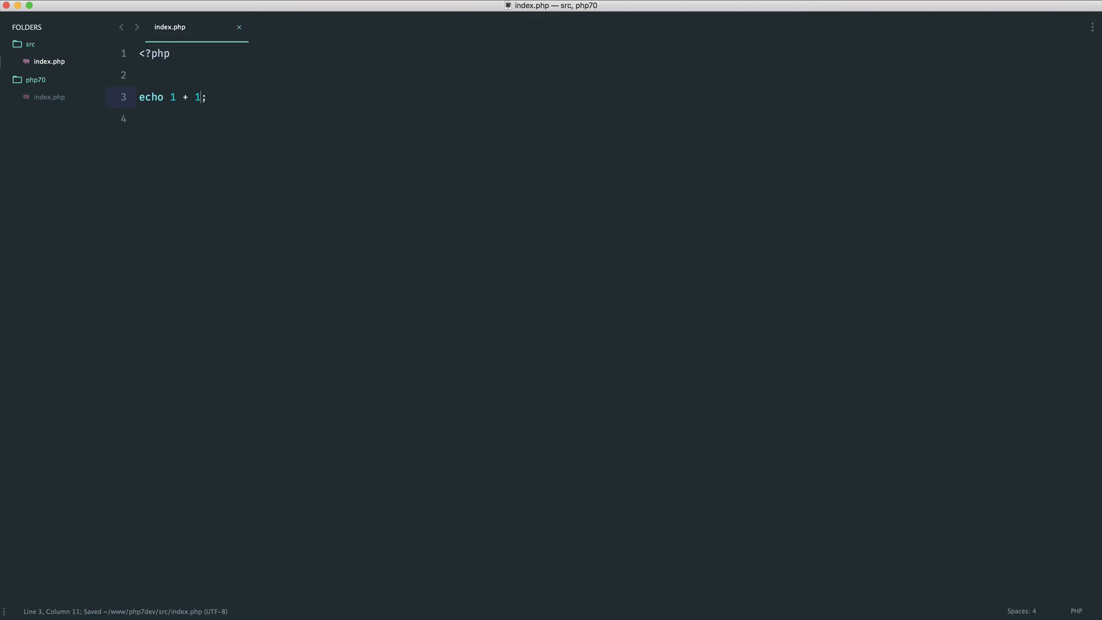
type("'")
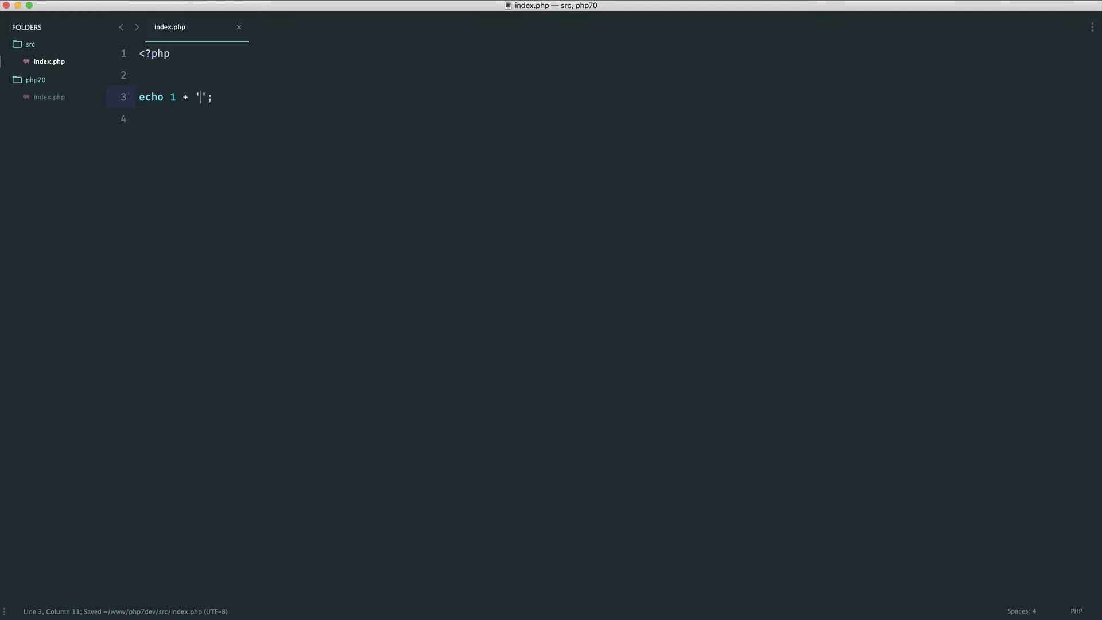
type("1a")
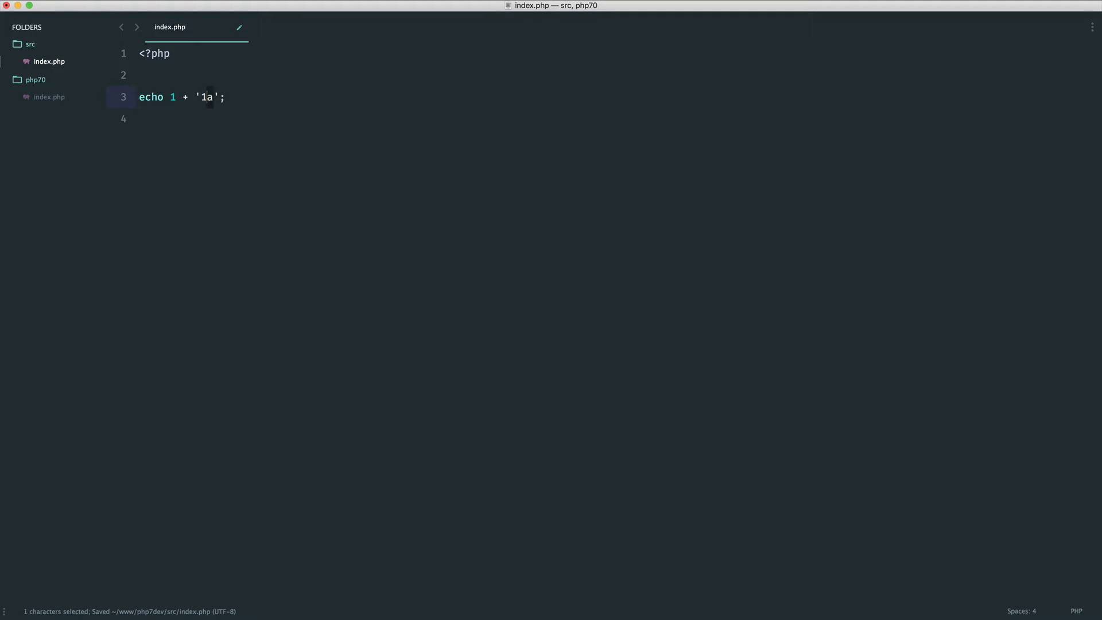
left_click(139, 118)
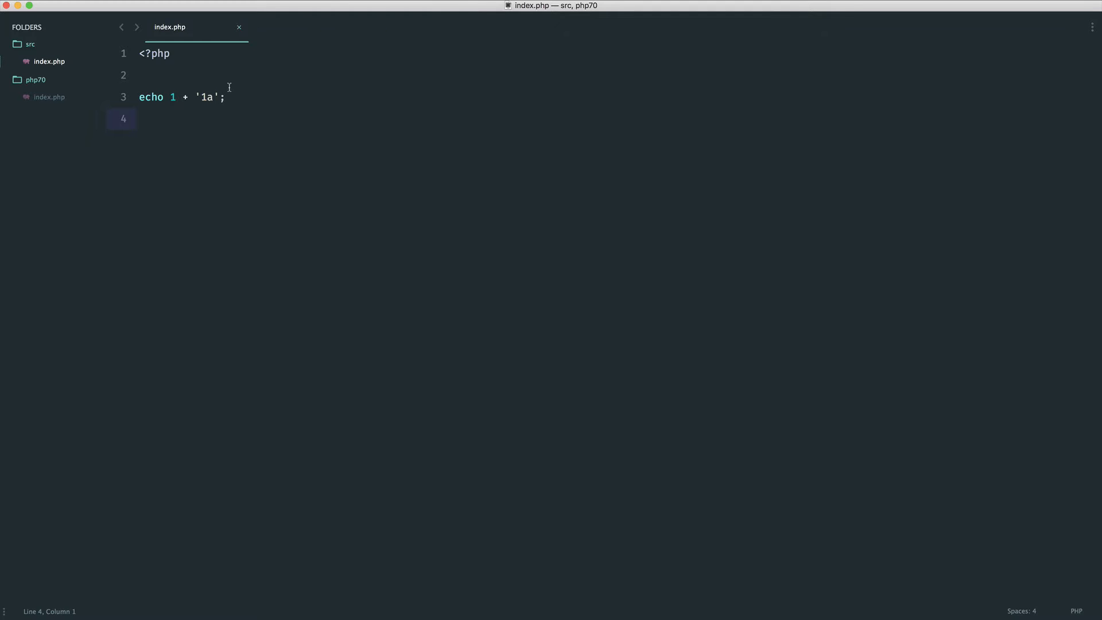
Reduce '1a' to the numeric '1', discard a trial 'abc' prefix, and save echo 1 + '1';
left_click(225, 96)
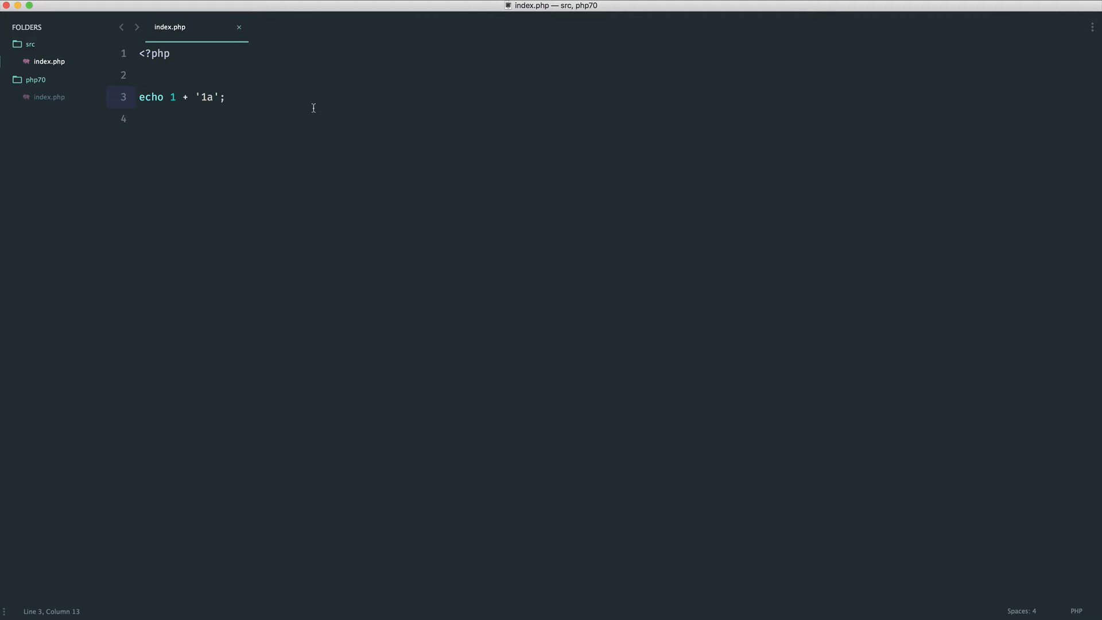
left_click(225, 97)
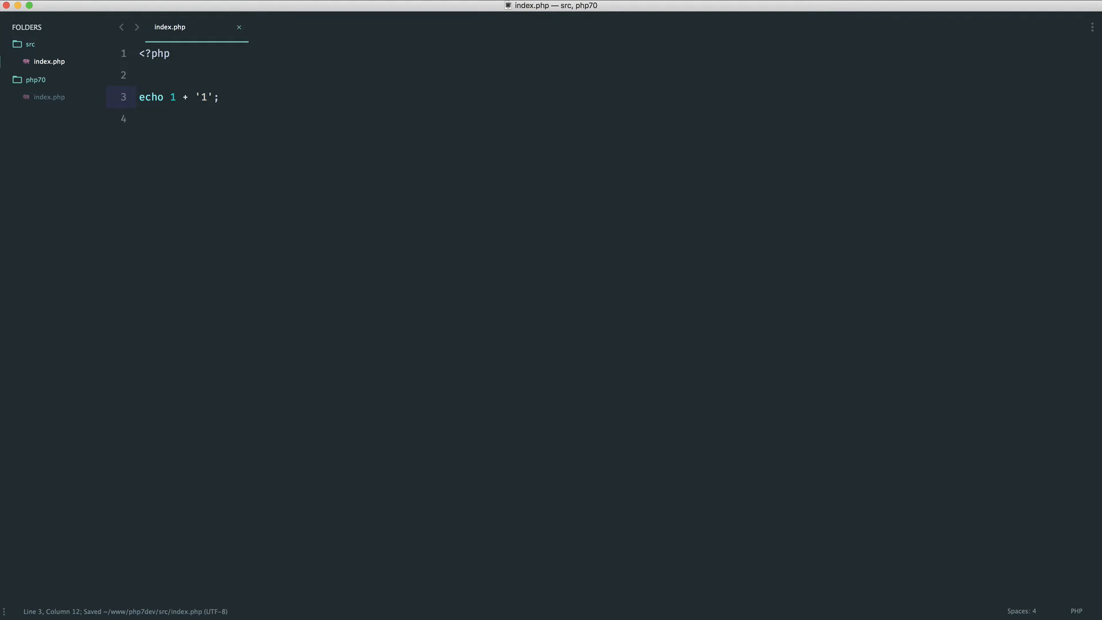
left_click(194, 96)
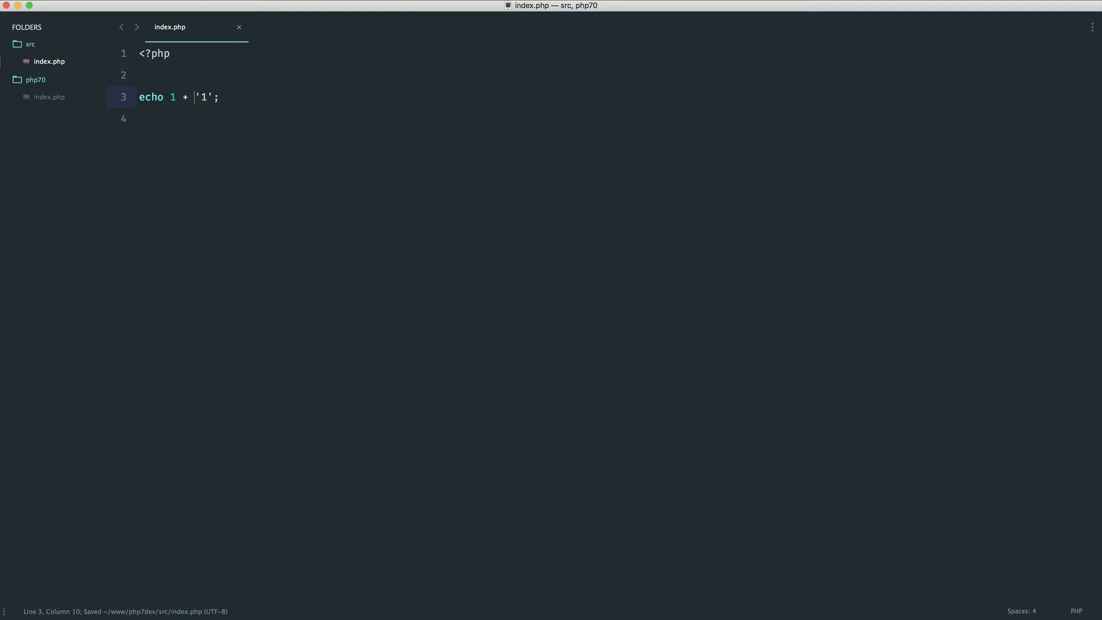
type("abc")
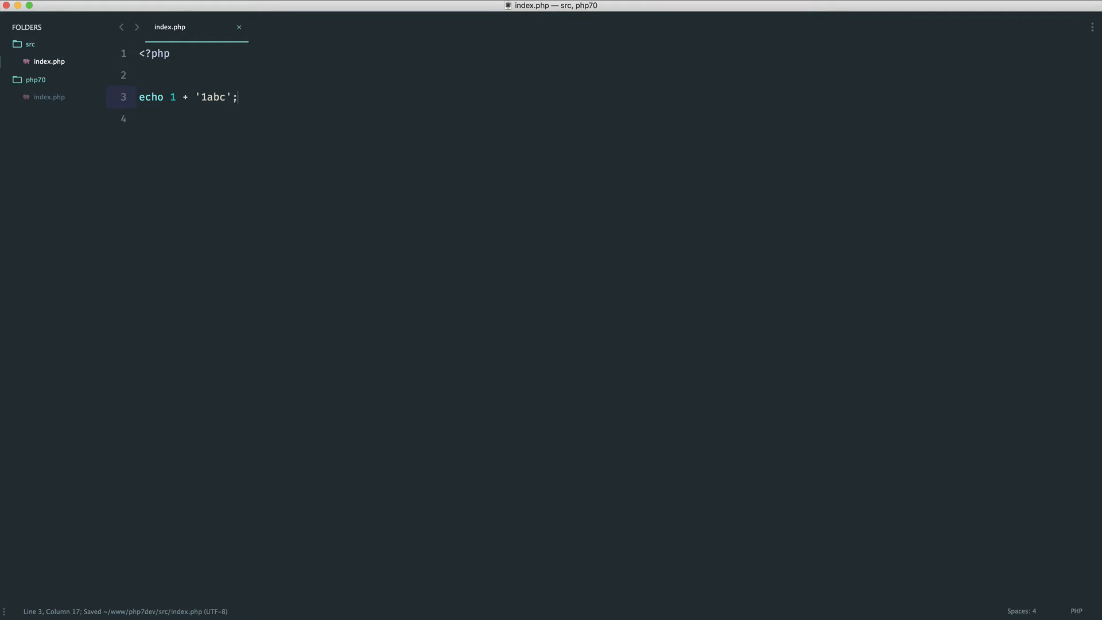
key("Backspace")
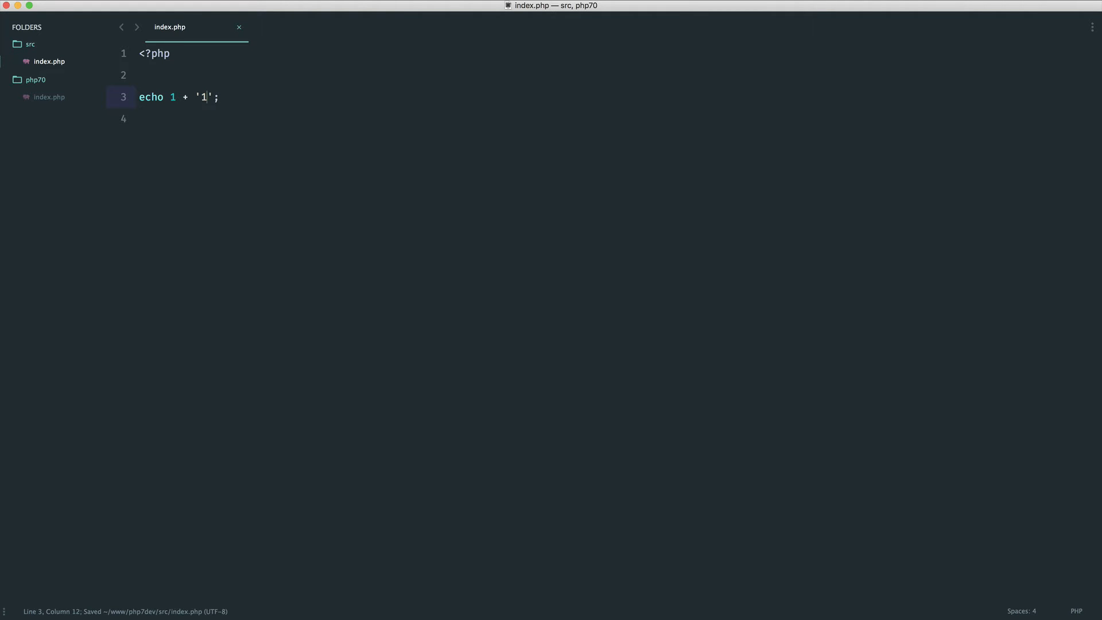
left_click(219, 97)
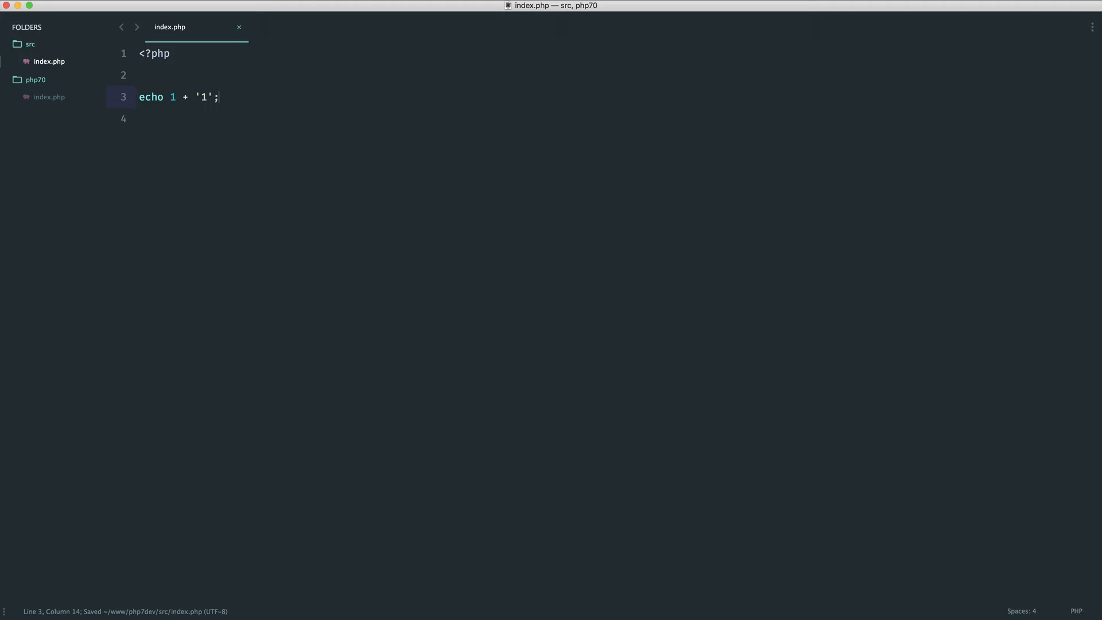
mouse_move(192, 151)
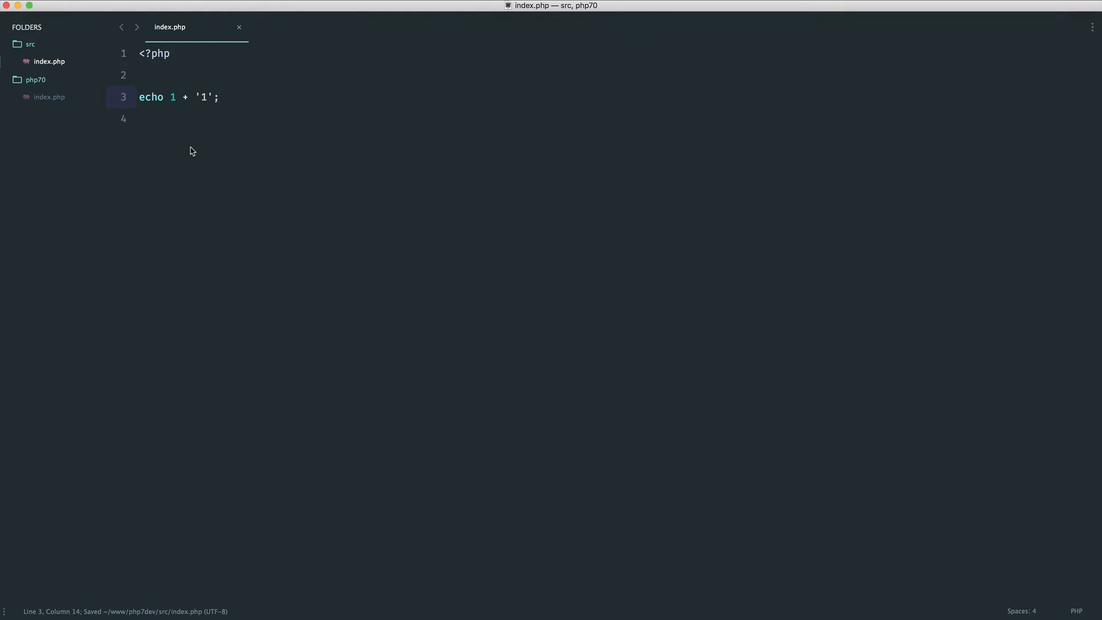
left_click(105, 11)
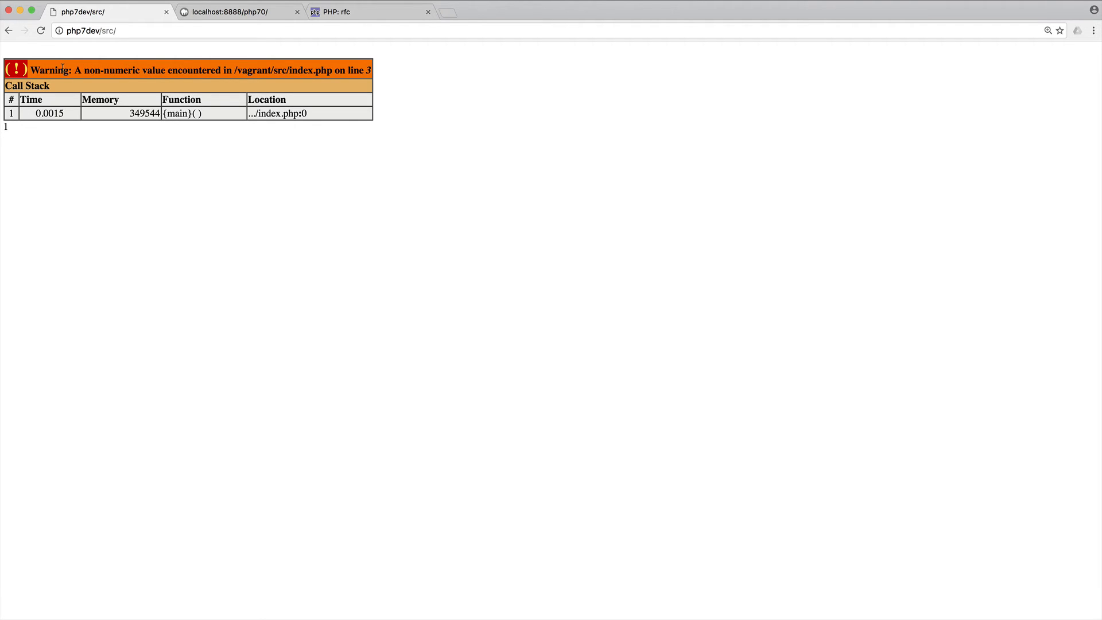
mouse_move(156, 153)
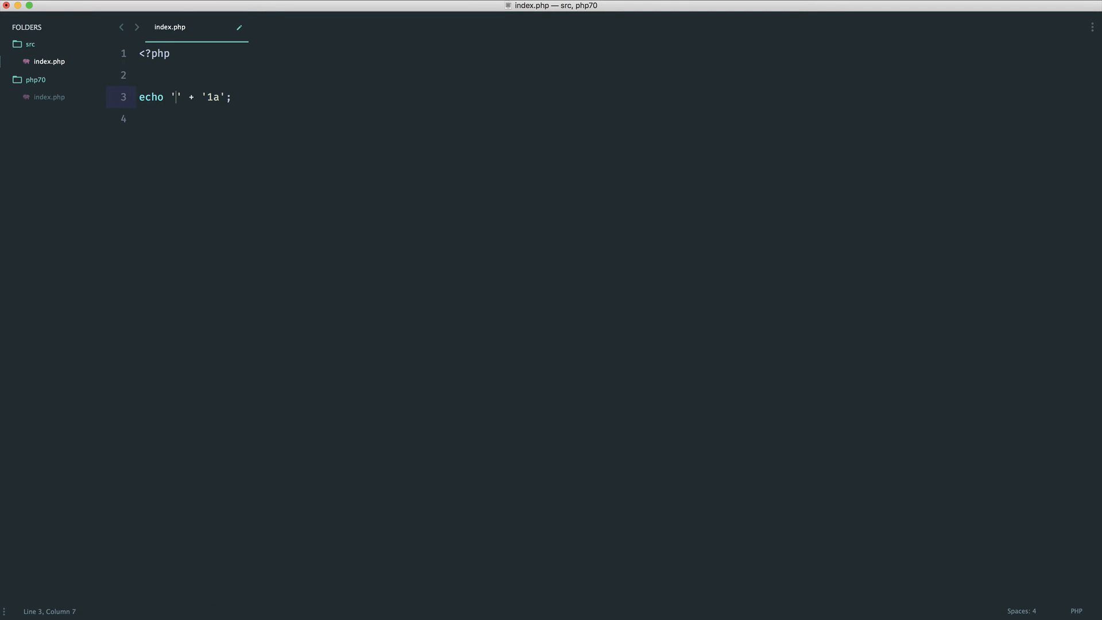
Delete the echo line, save, and start a // comment on line 3
type("a")
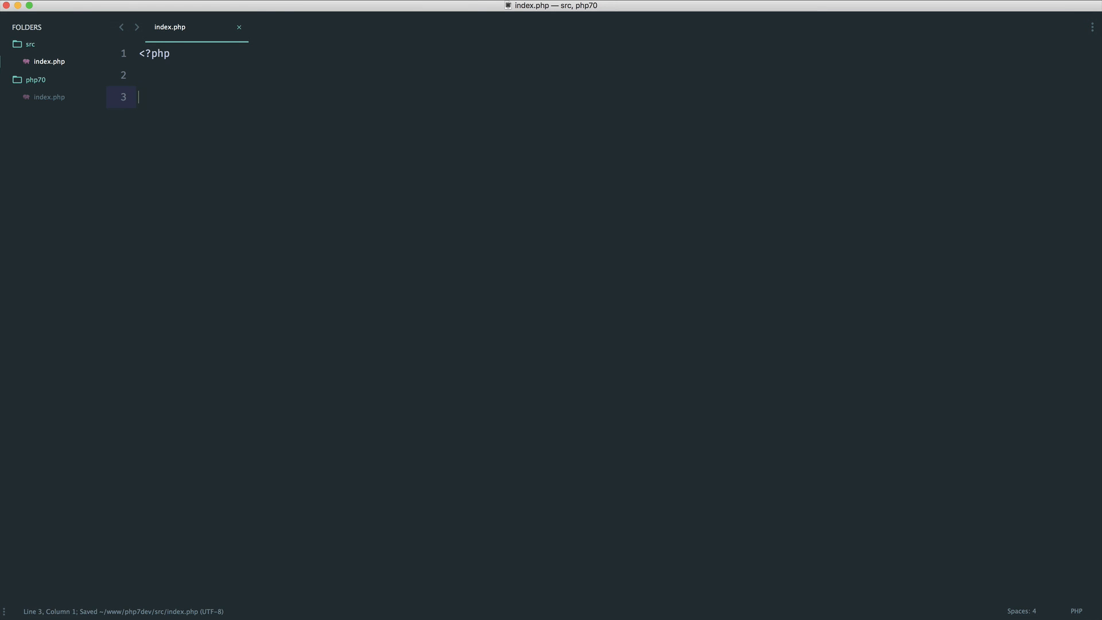
type("//")
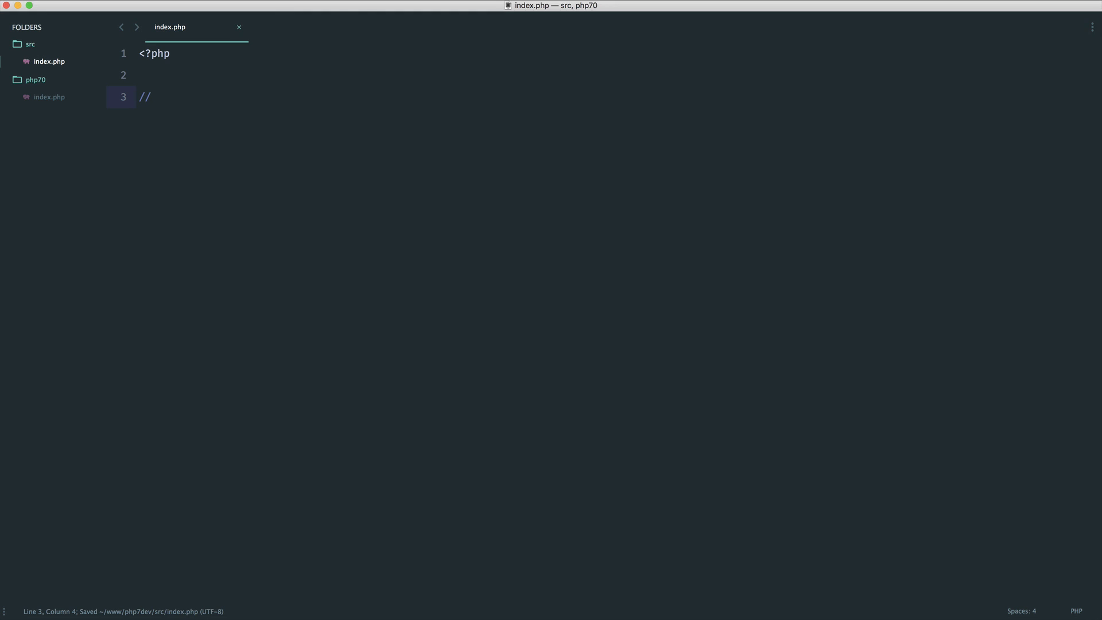